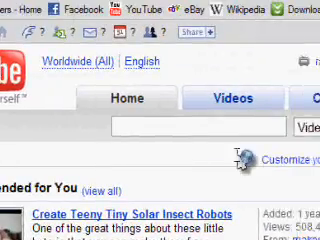
Scroll down the Download.com page to reach the converter's Download Now link.
scroll("down", 3)
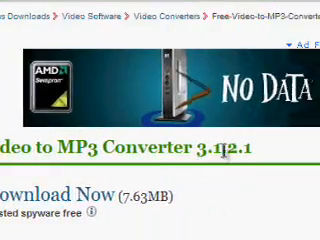
scroll("down", 3)
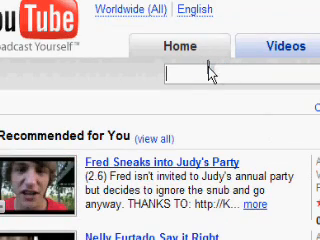
Copy the YouTube video's web address from the browser address bar.
type("nin")
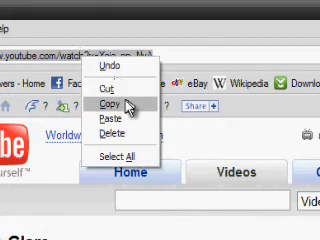
left_click(110, 104)
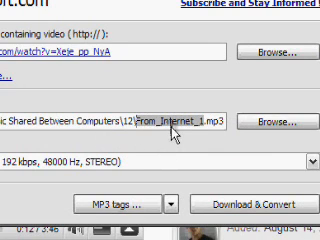
Enter the copied YouTube link in the converter's video URL field for 192 kbps MP3 output.
type("nin")
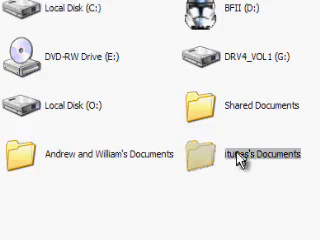
Scroll through the Shared Documents music list to locate the new MP3.
scroll("down", 3)
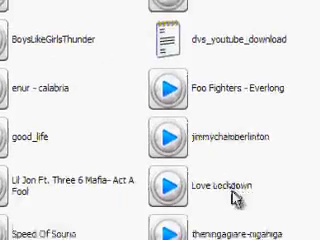
scroll("down", 3)
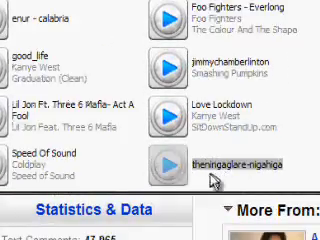